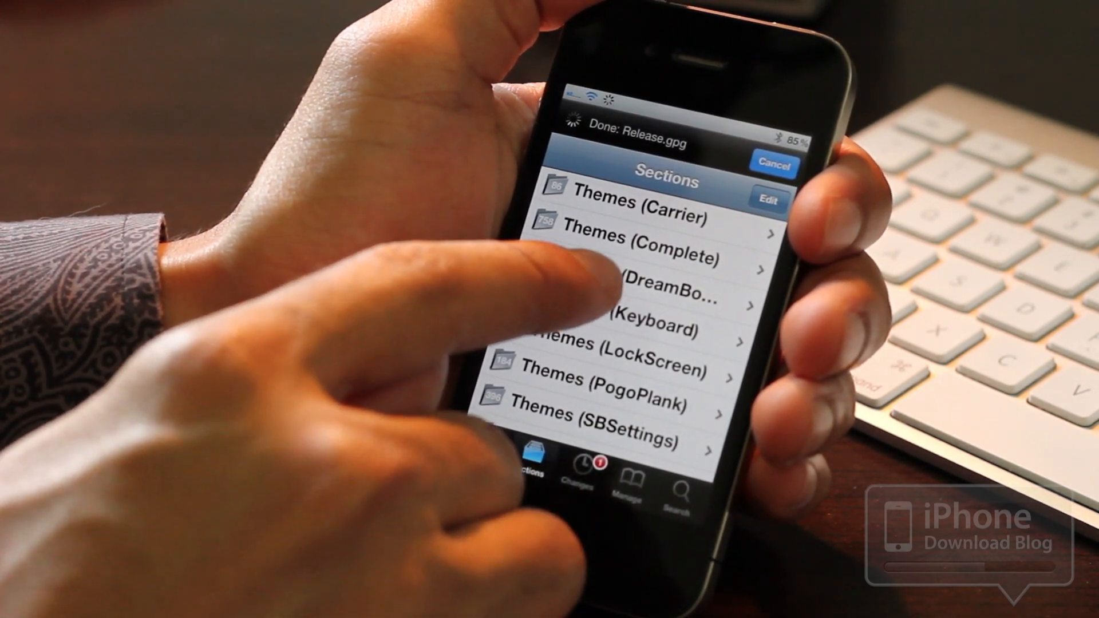
Open the Themes (DreamBoard) section from Cydia's theme categories
{"action": "left_click", "coordinate": [631, 281]}
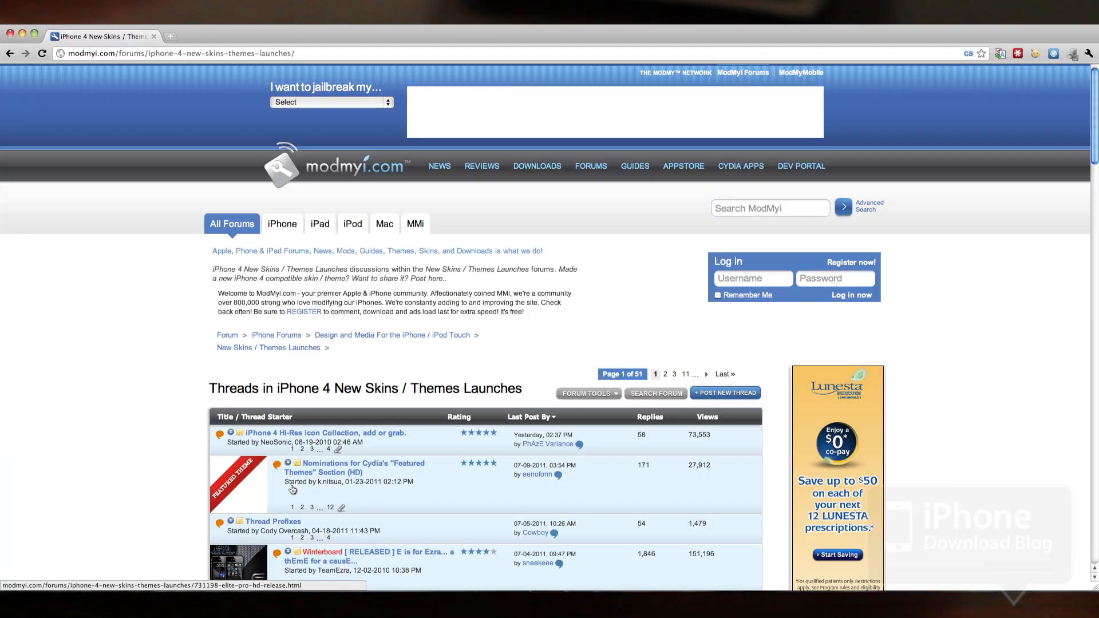
{"action": "mouse_move", "coordinate": [221, 451]}
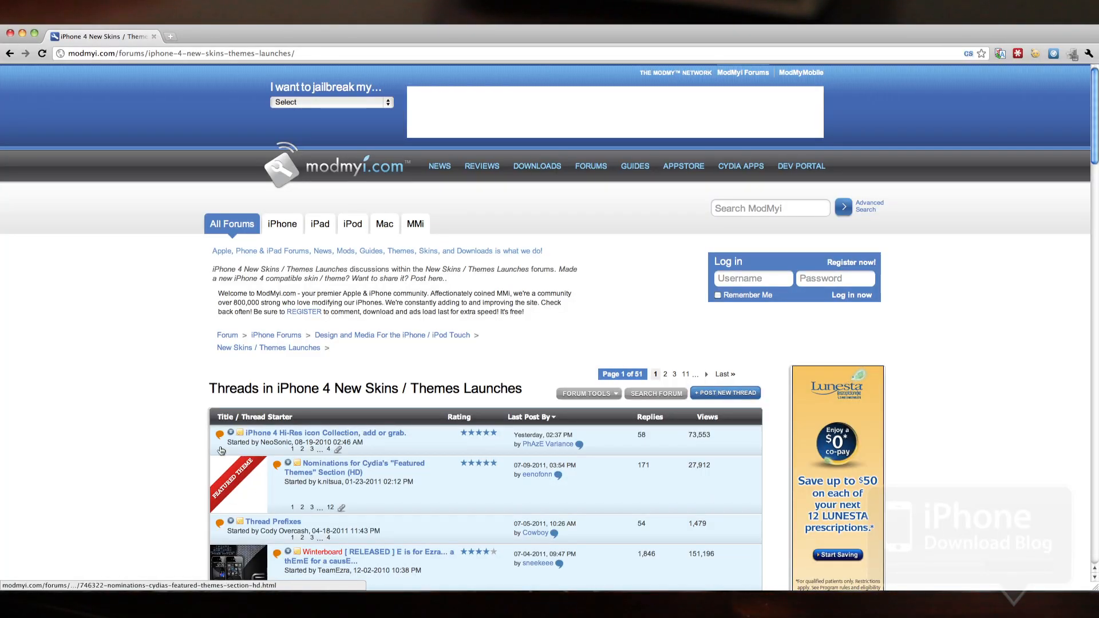
Scroll the iPhone 4 New Skins / Themes Launches thread list to reveal more threads
{"action": "scroll", "scroll_direction": "down", "scroll_amount": 3}
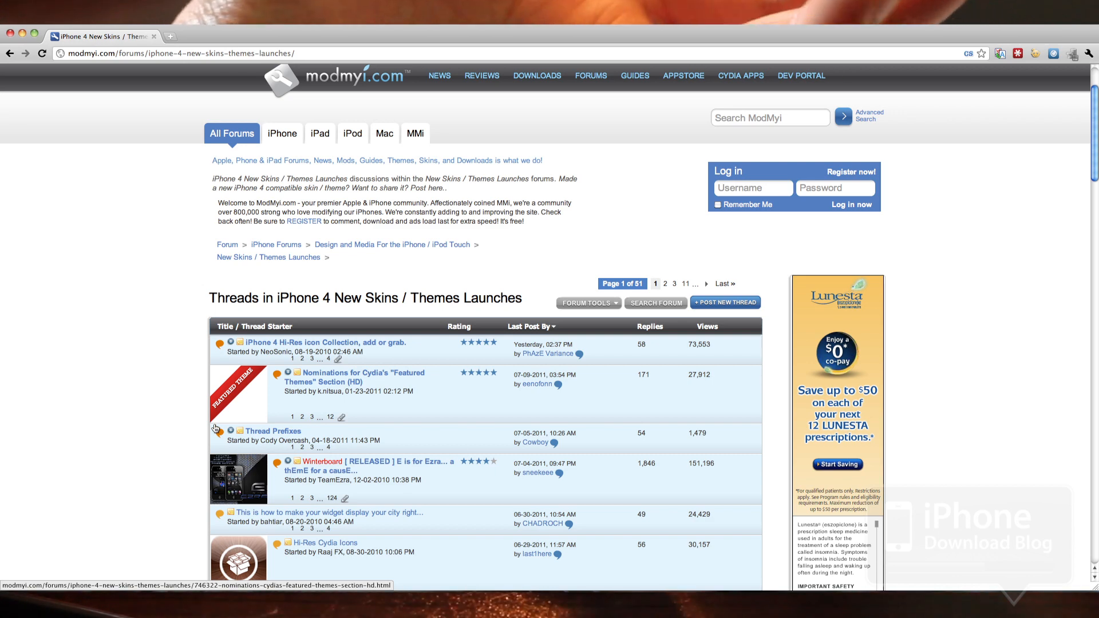
{"action": "scroll", "scroll_direction": "down", "scroll_amount": 3}
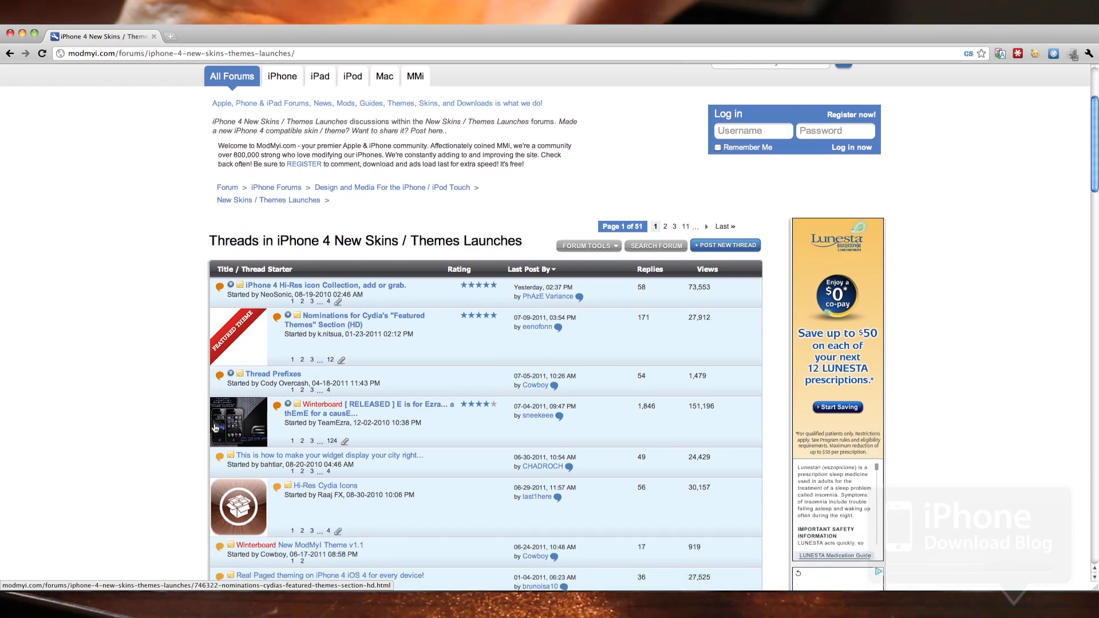
{"action": "scroll", "scroll_direction": "down", "scroll_amount": 3}
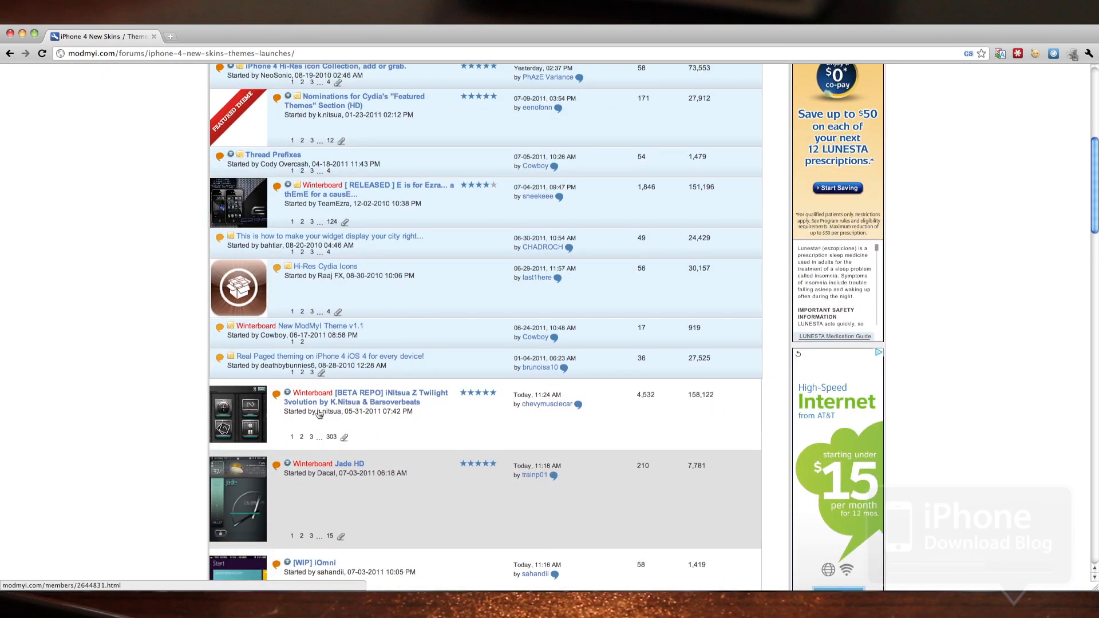
{"action": "scroll", "scroll_direction": "down", "scroll_amount": 3}
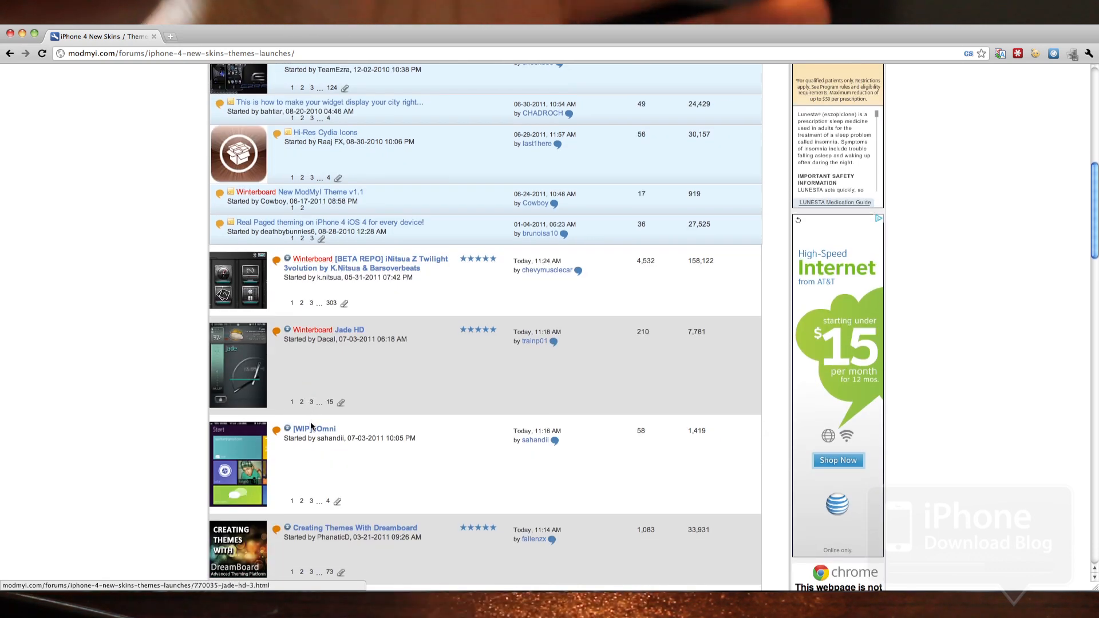
{"action": "scroll", "scroll_direction": "down", "scroll_amount": 3}
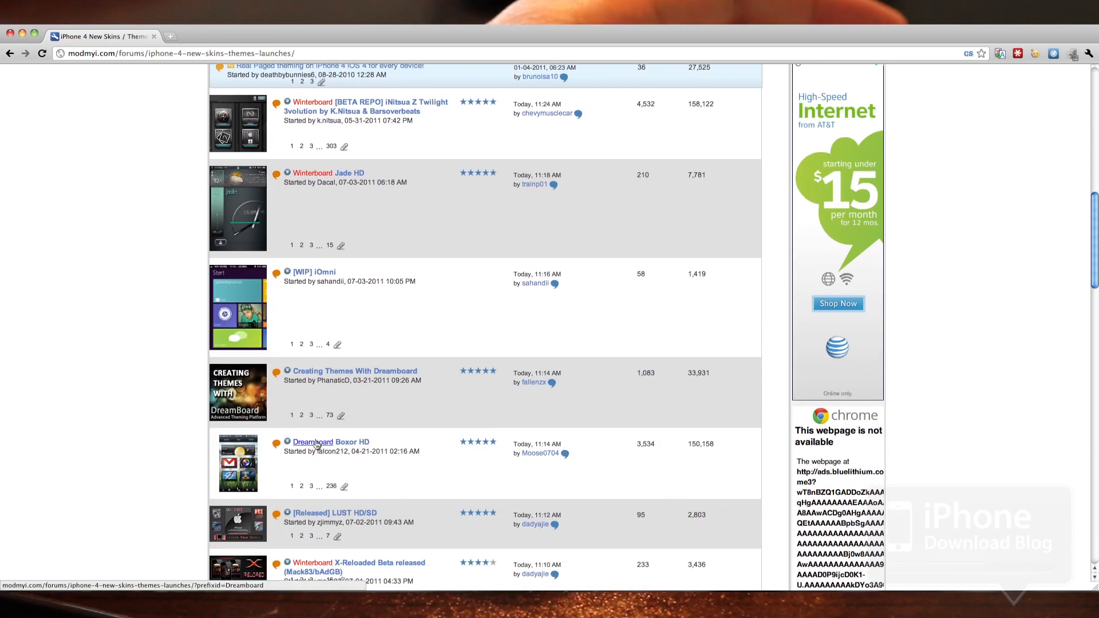
{"action": "scroll", "scroll_direction": "down", "scroll_amount": 3}
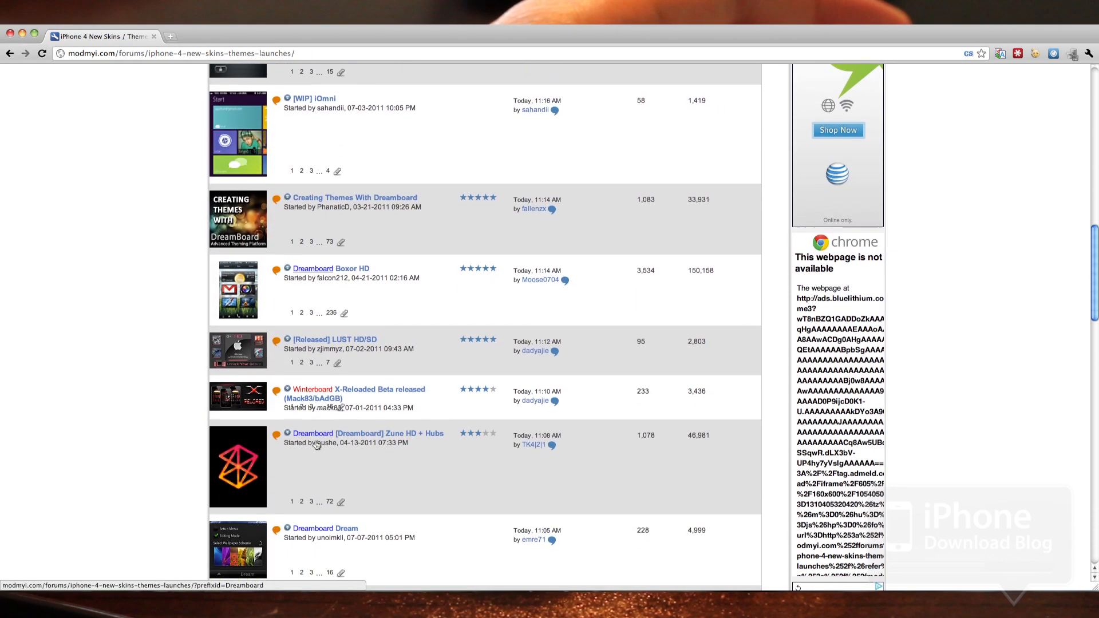
{"action": "scroll", "scroll_direction": "down", "scroll_amount": 3}
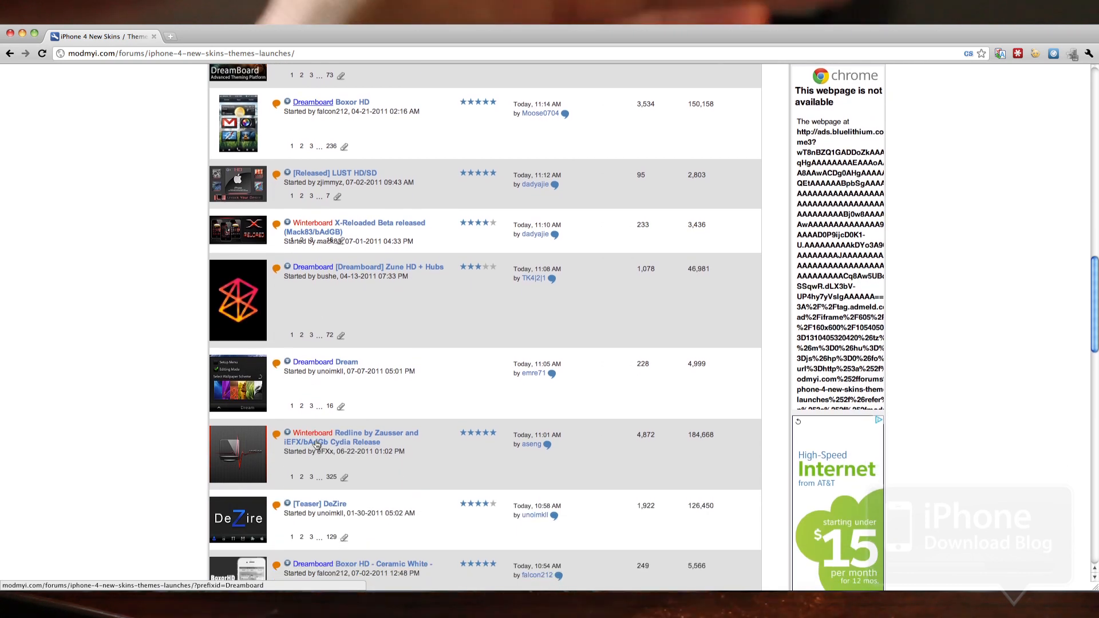
{"action": "scroll", "scroll_direction": "down", "scroll_amount": 3}
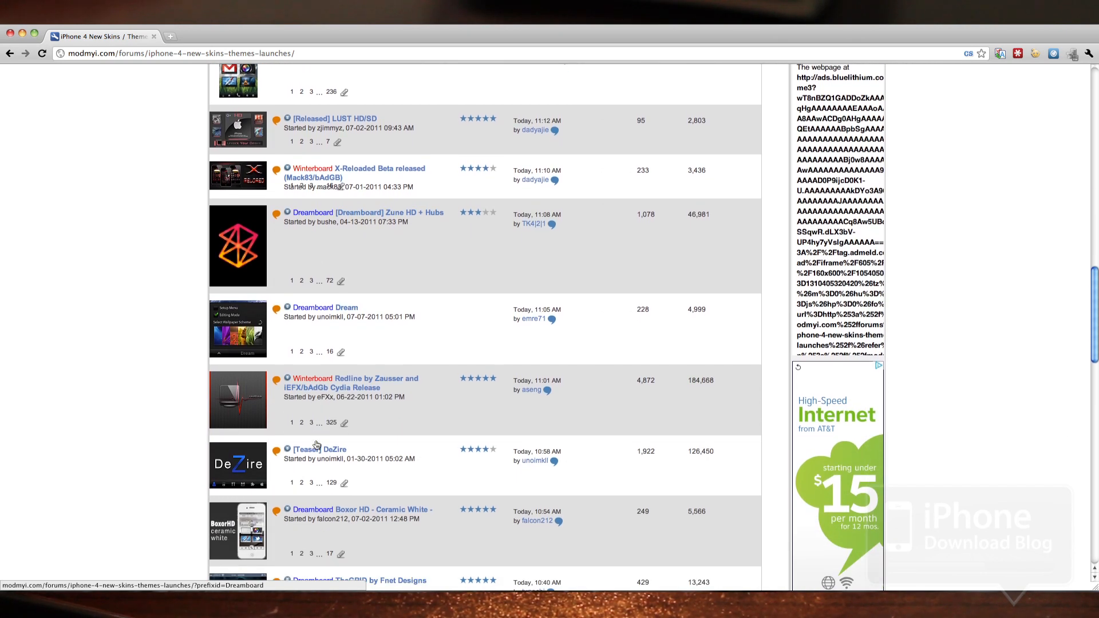
{"action": "scroll", "scroll_direction": "down", "scroll_amount": 3}
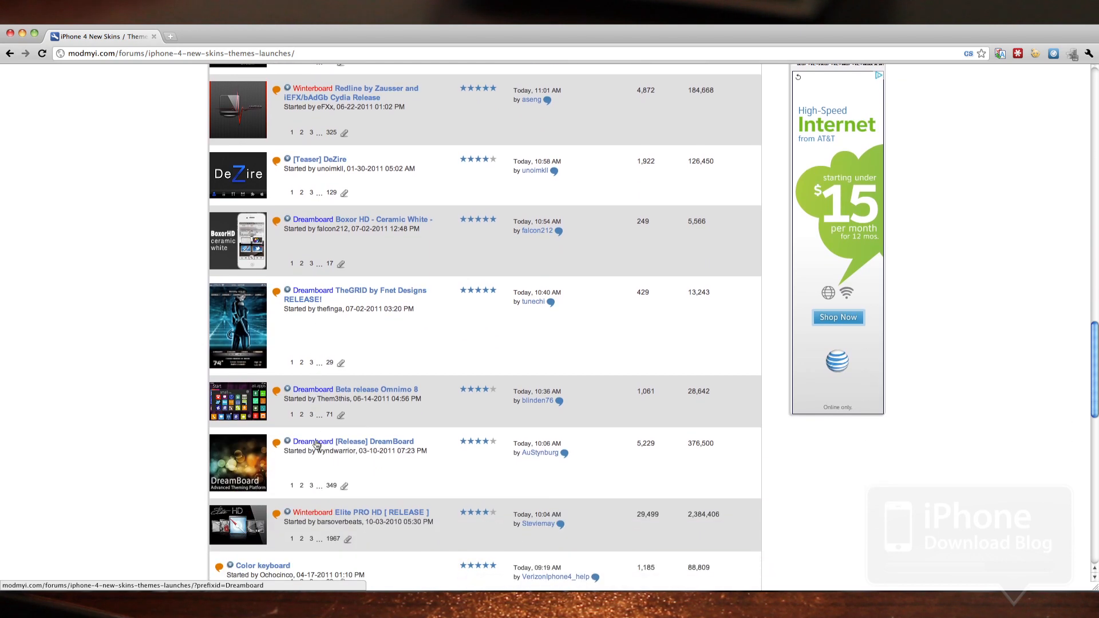
{"action": "scroll", "scroll_direction": "down", "scroll_amount": 3}
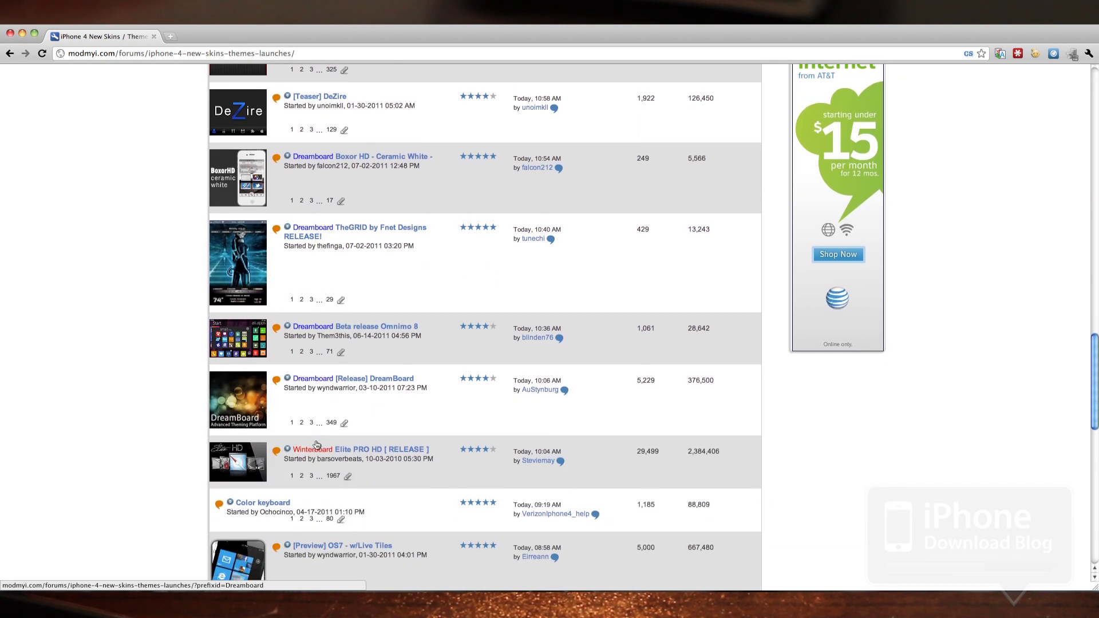
{"action": "scroll", "scroll_direction": "up", "scroll_amount": 3}
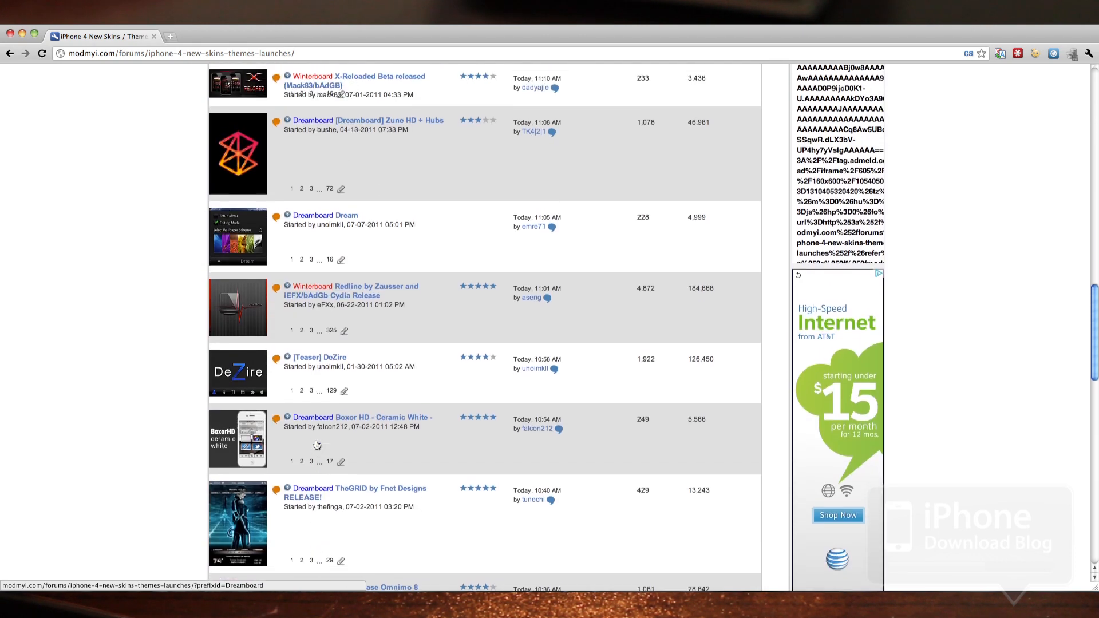
{"action": "scroll", "scroll_direction": "up", "scroll_amount": 3}
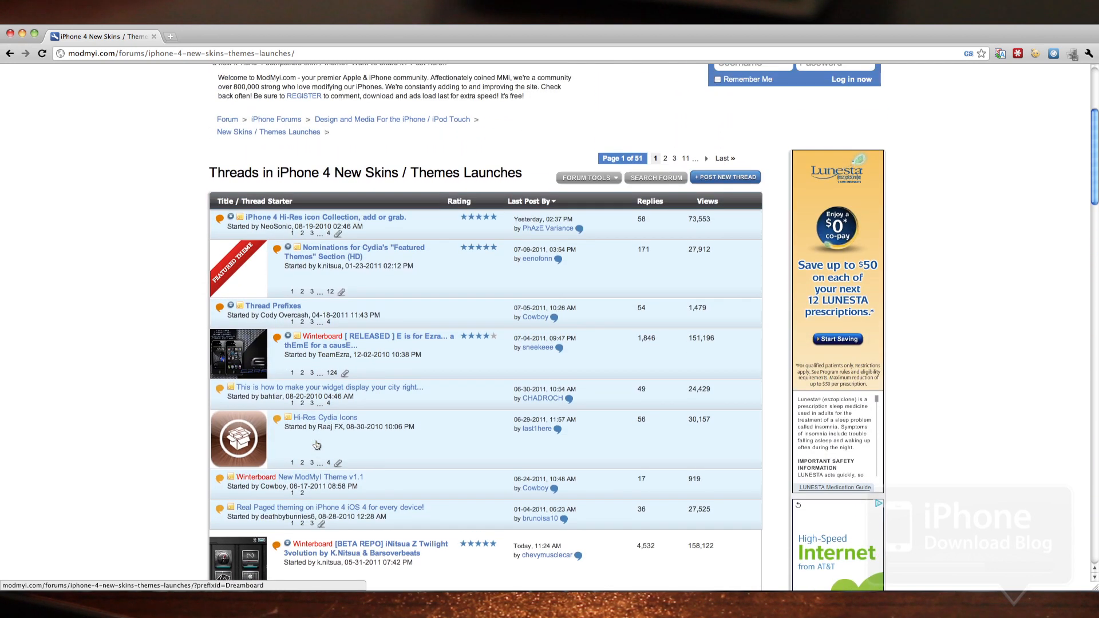
{"action": "scroll", "scroll_direction": "up", "scroll_amount": 3}
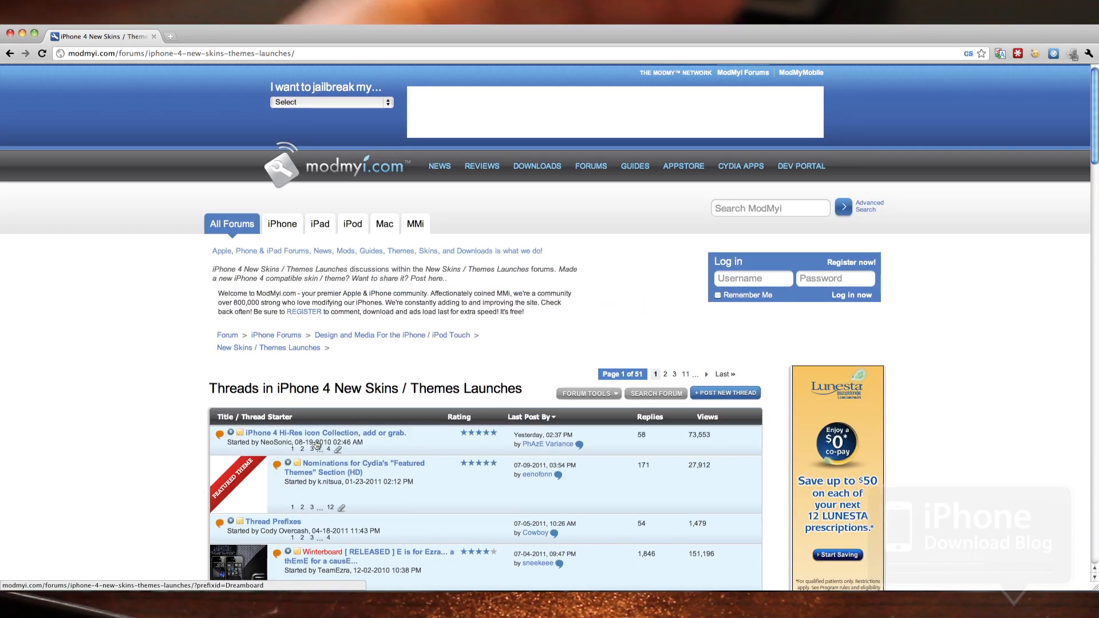